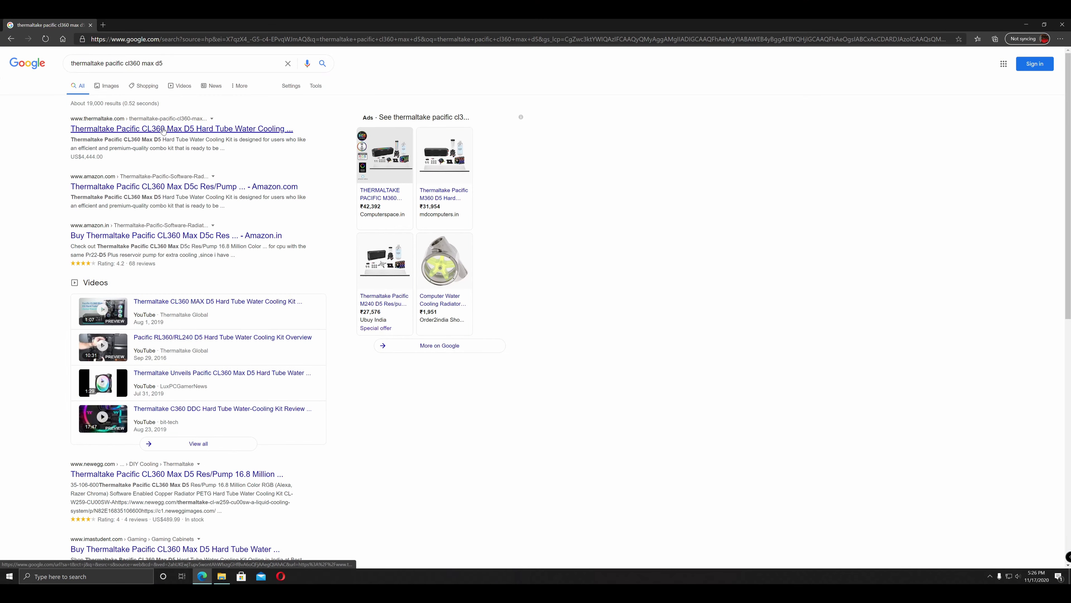
# Open the Pacific CL360 Max D5 kit page and pick out its Tube Dimension and Pacific PR22-D5 Plus lines.
pyautogui.click(180, 128)
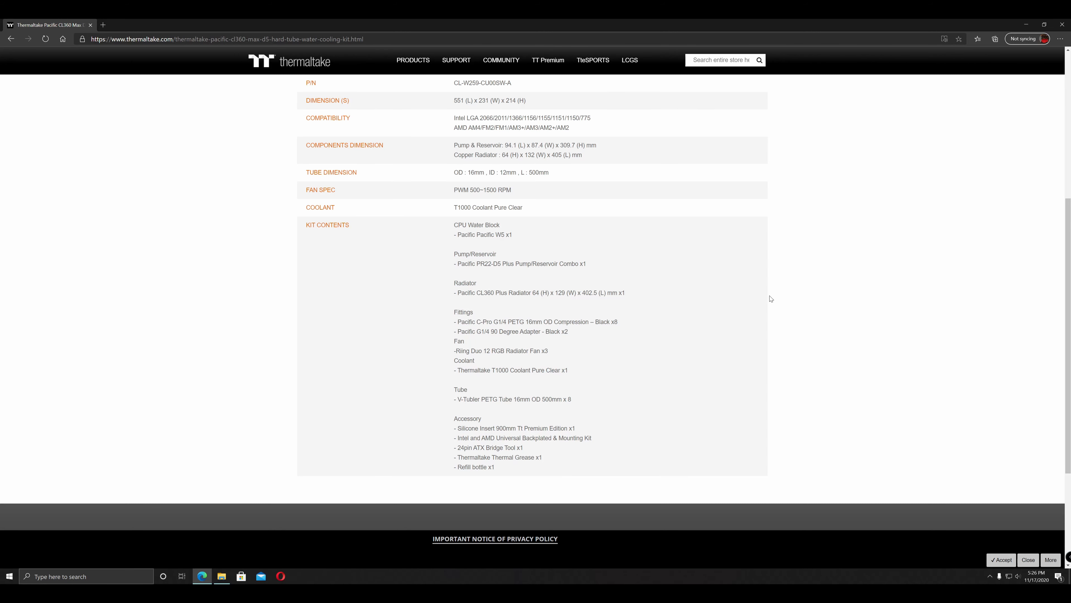
pyautogui.moveTo(535, 180)
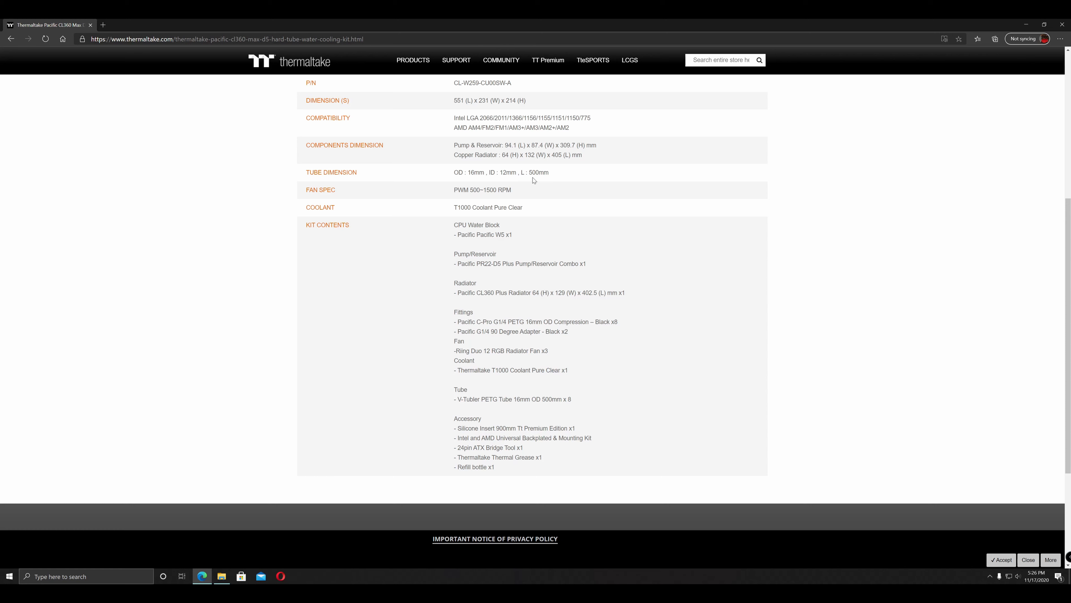
pyautogui.moveTo(461, 172); pyautogui.dragTo(550, 173)
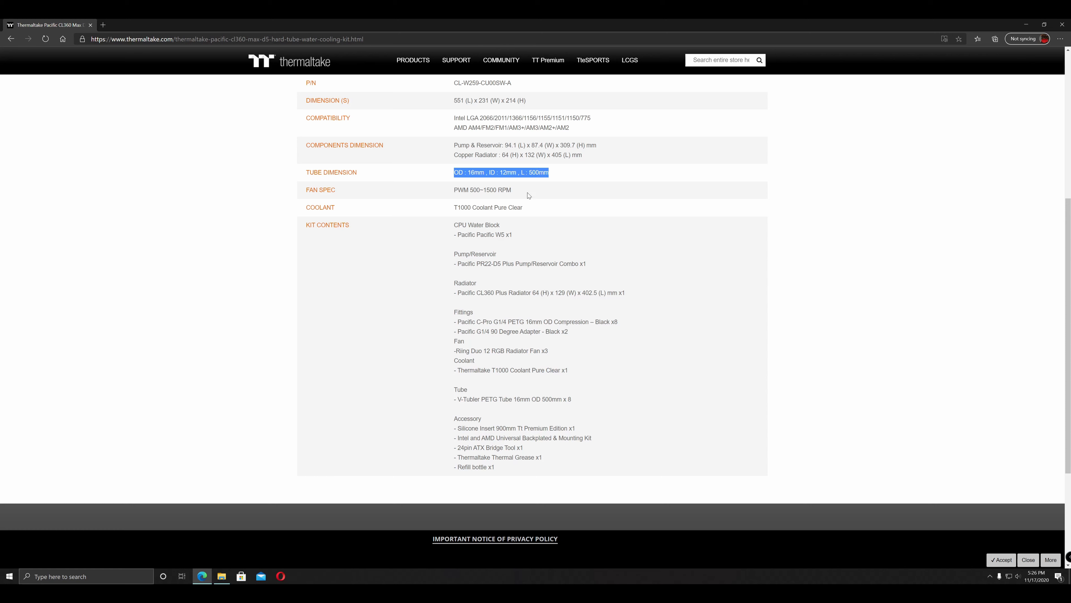
pyautogui.click(511, 234)
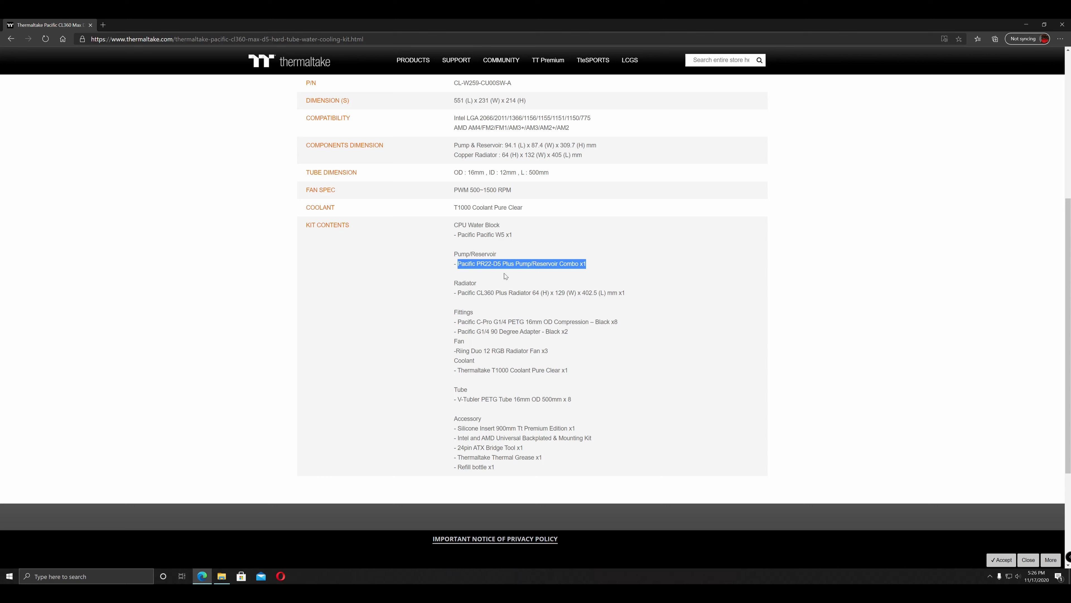
pyautogui.moveTo(604, 346)
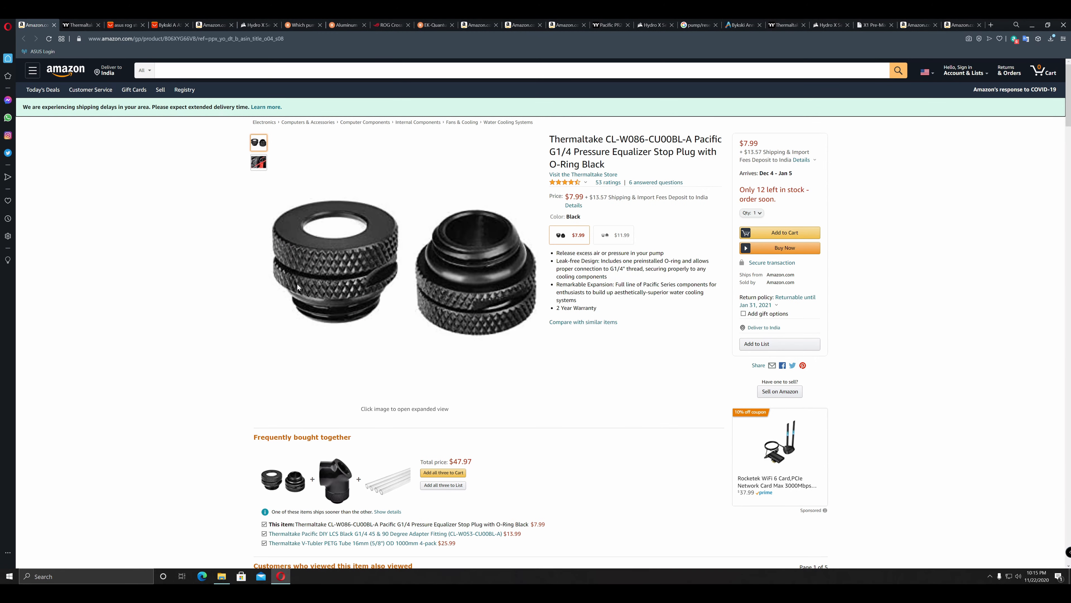
pyautogui.moveTo(427, 303)
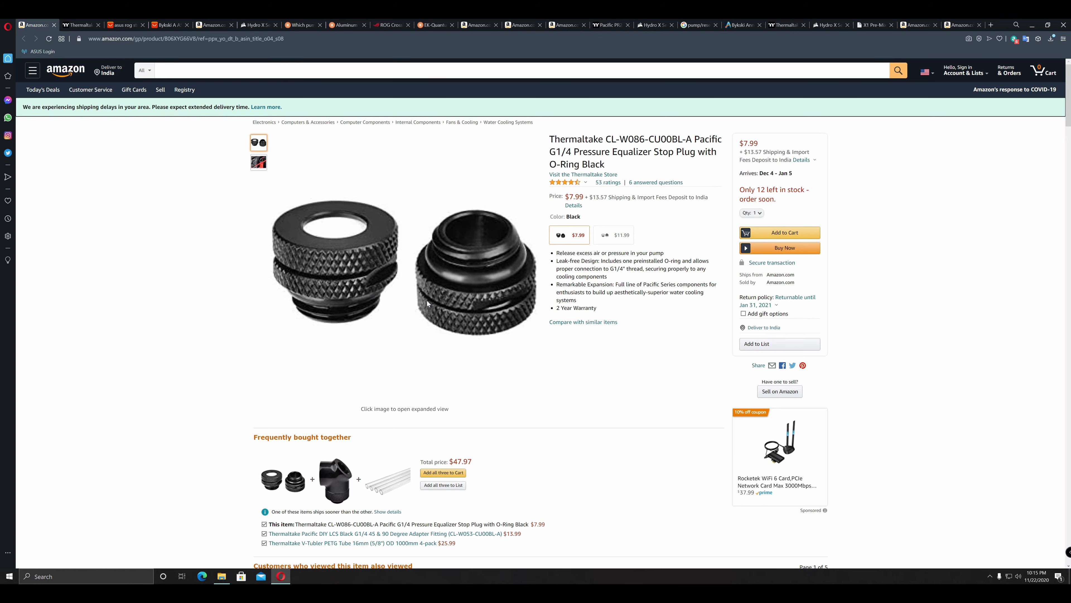
# Review the stop plug's Technical Details, return to the top and view the second product photo.
pyautogui.scroll(-3)
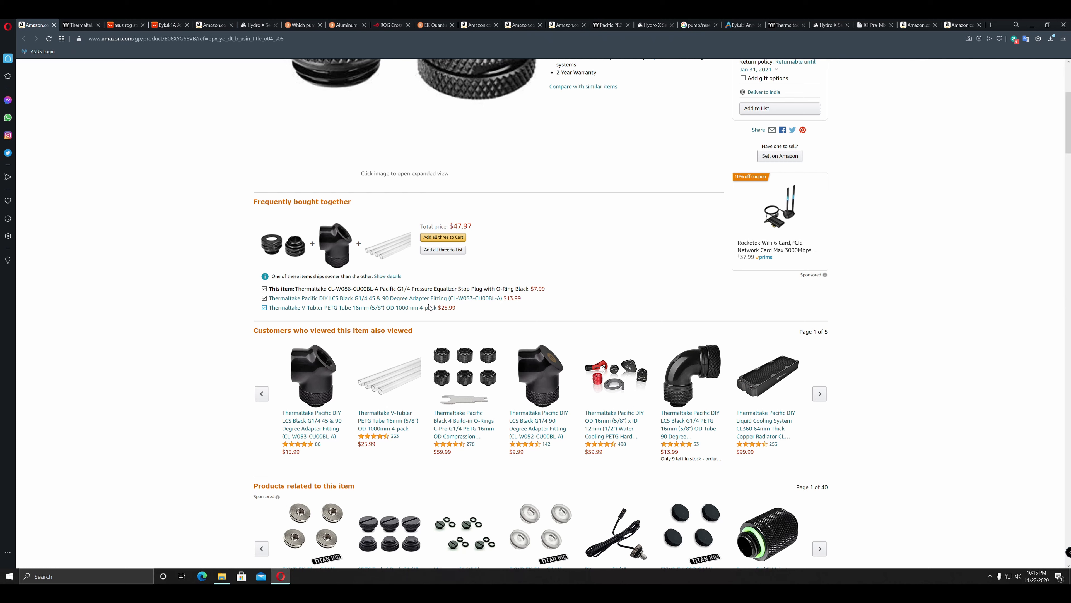
pyautogui.scroll(-3)
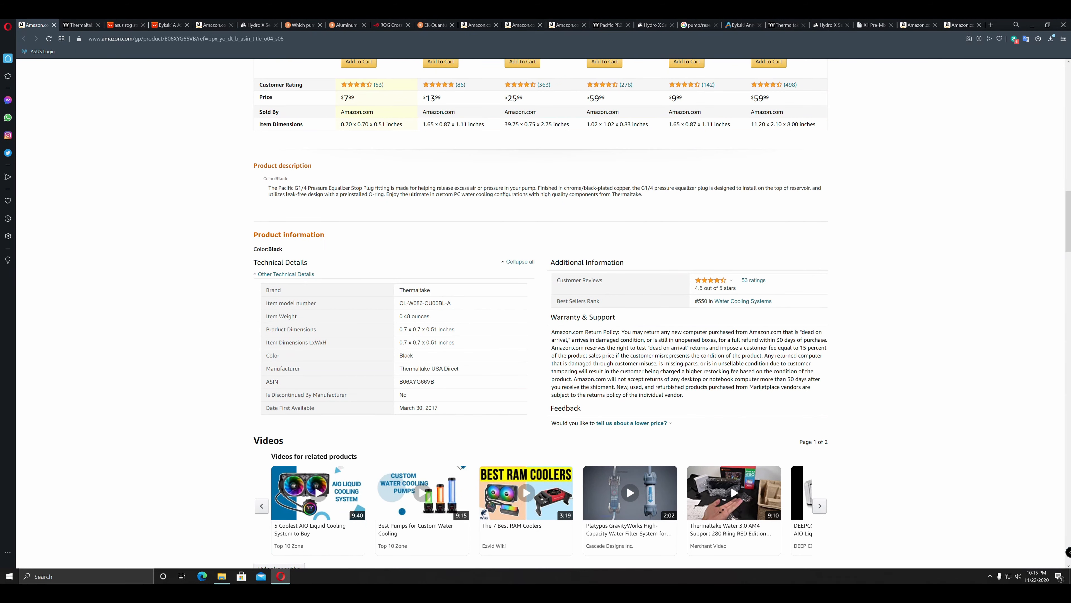
pyautogui.moveTo(429, 309)
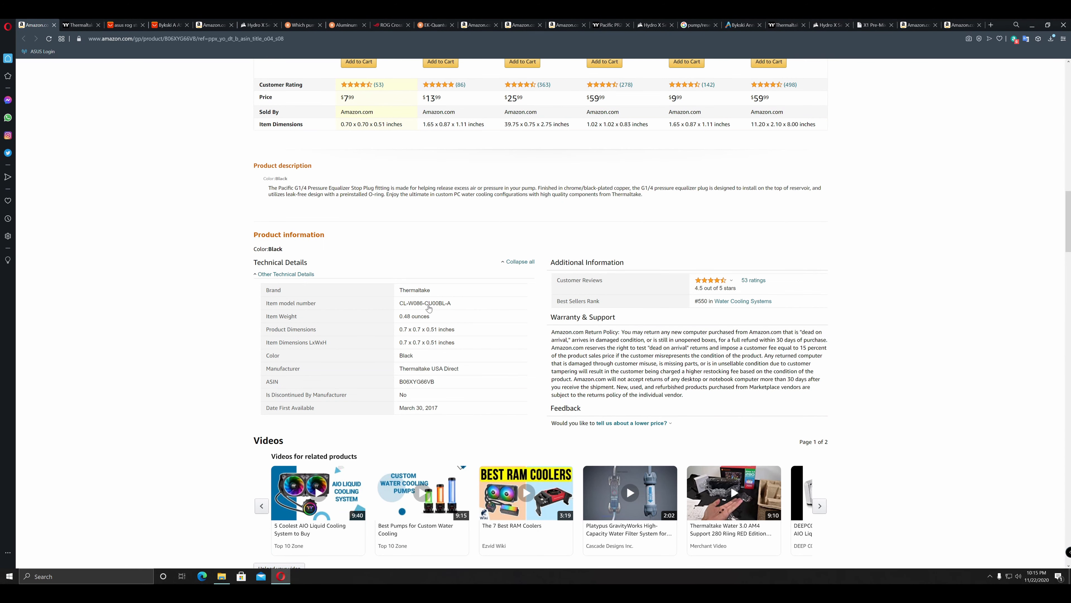
pyautogui.scroll(3)
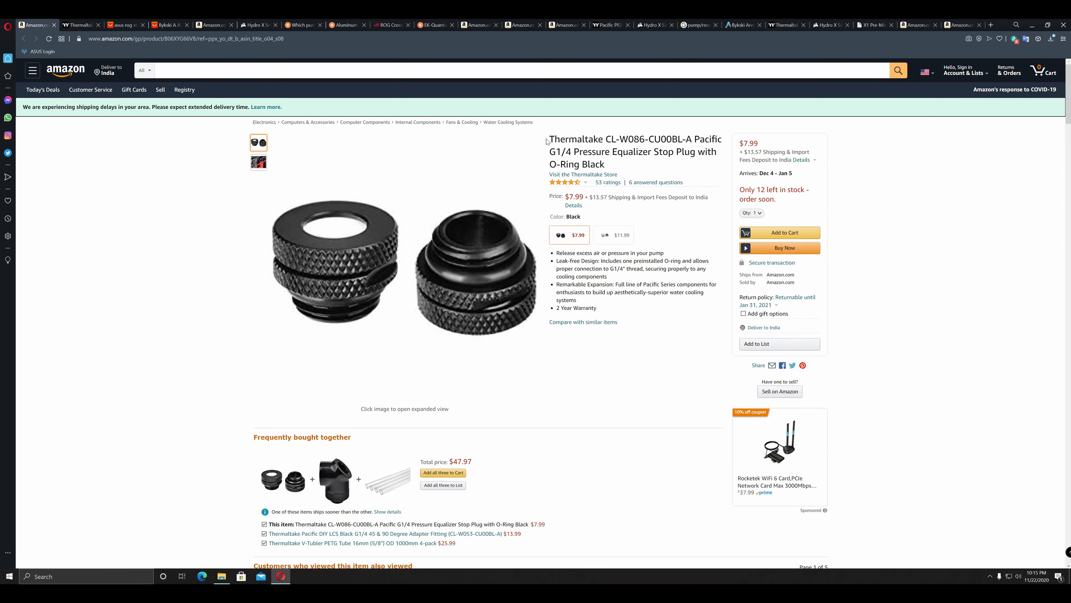
pyautogui.click(259, 162)
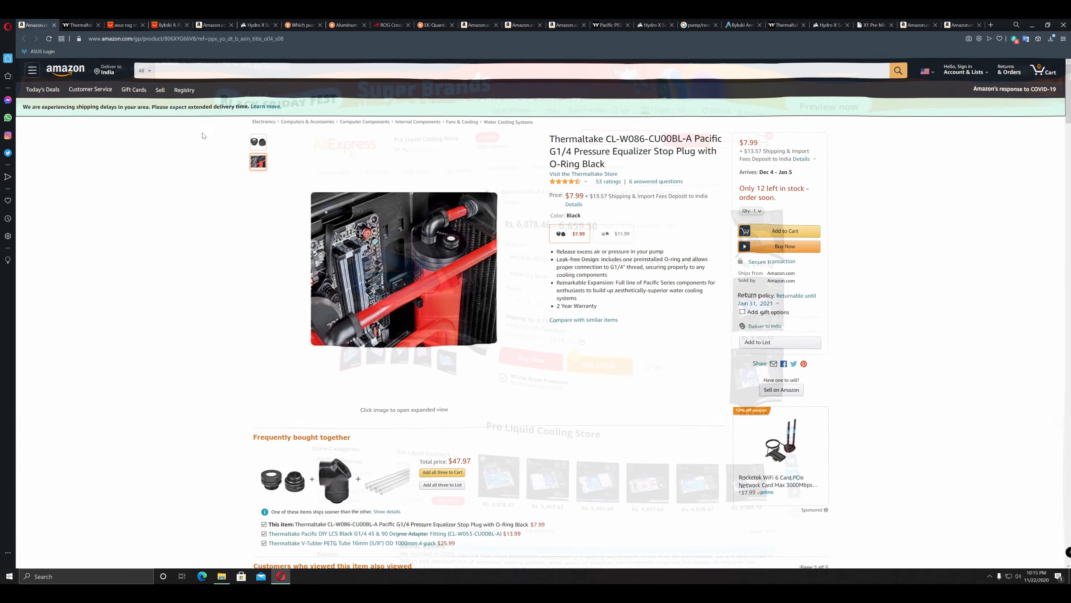
# Switch to the Bykski A-ASVEGA-X GPU water block listing and look down the page.
pyautogui.click(168, 25)
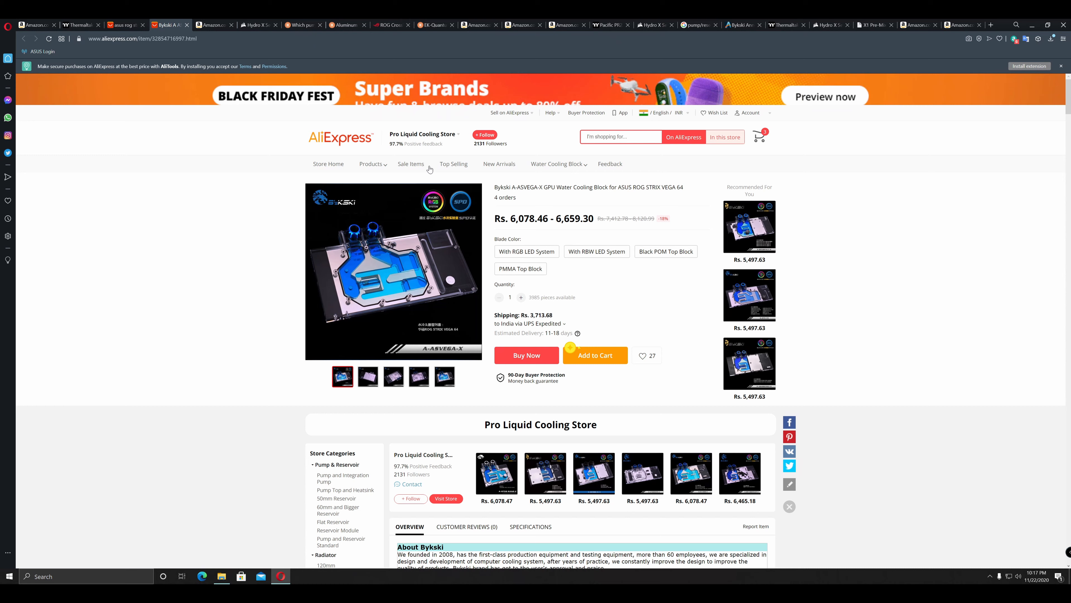
pyautogui.moveTo(856, 433)
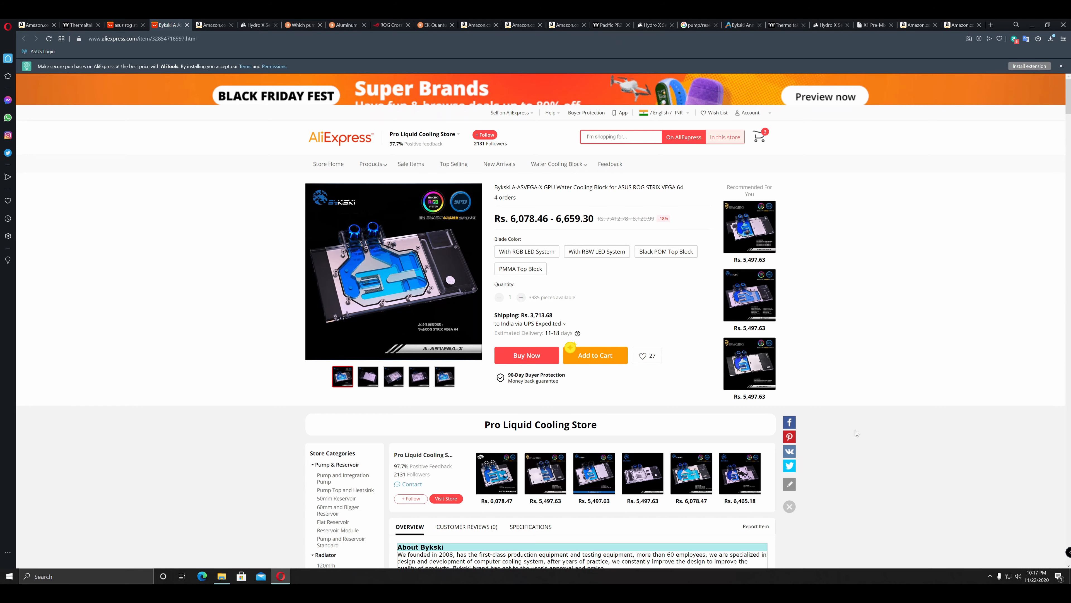
pyautogui.scroll(-3)
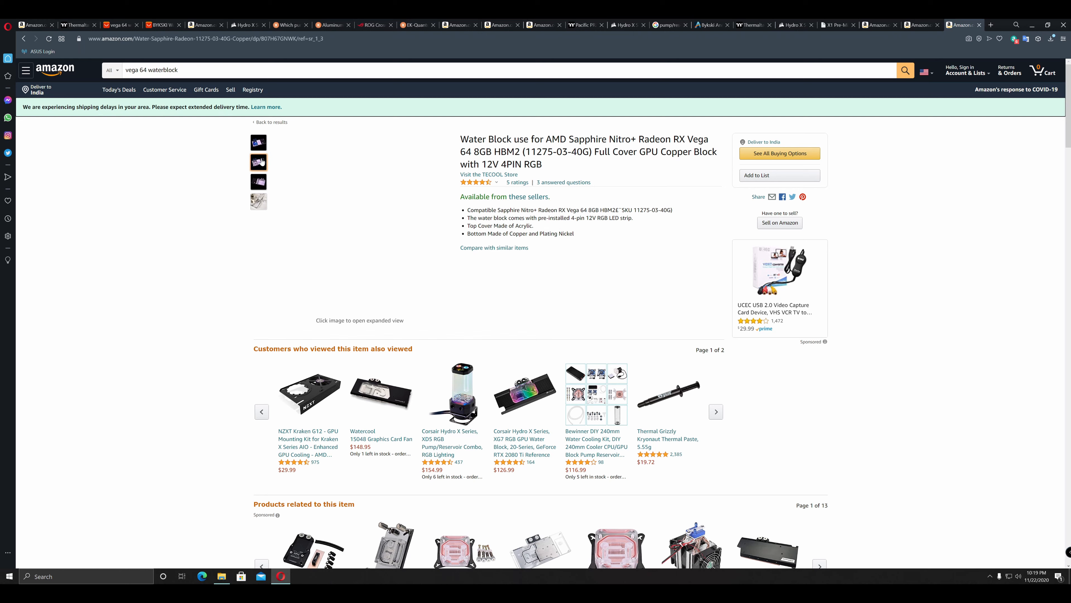
# View the second photo of the Sapphire Nitro+ RX Vega 64 water block listing.
pyautogui.click(258, 162)
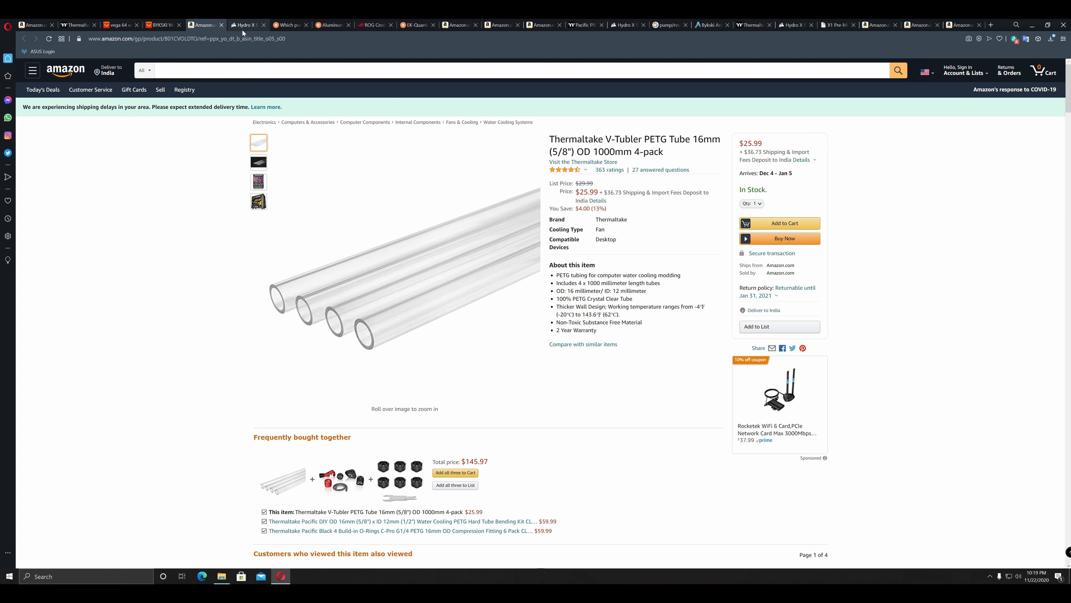
# Switch to Corsair's Hydro X Series XT Hardline 14mm Tubing page.
pyautogui.click(244, 25)
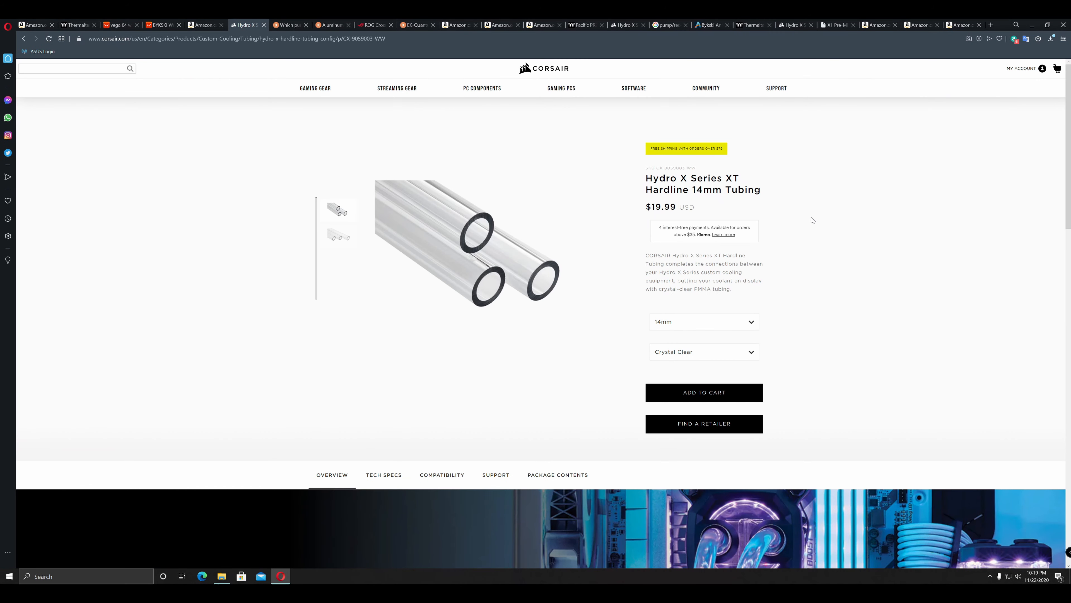
pyautogui.moveTo(450, 120)
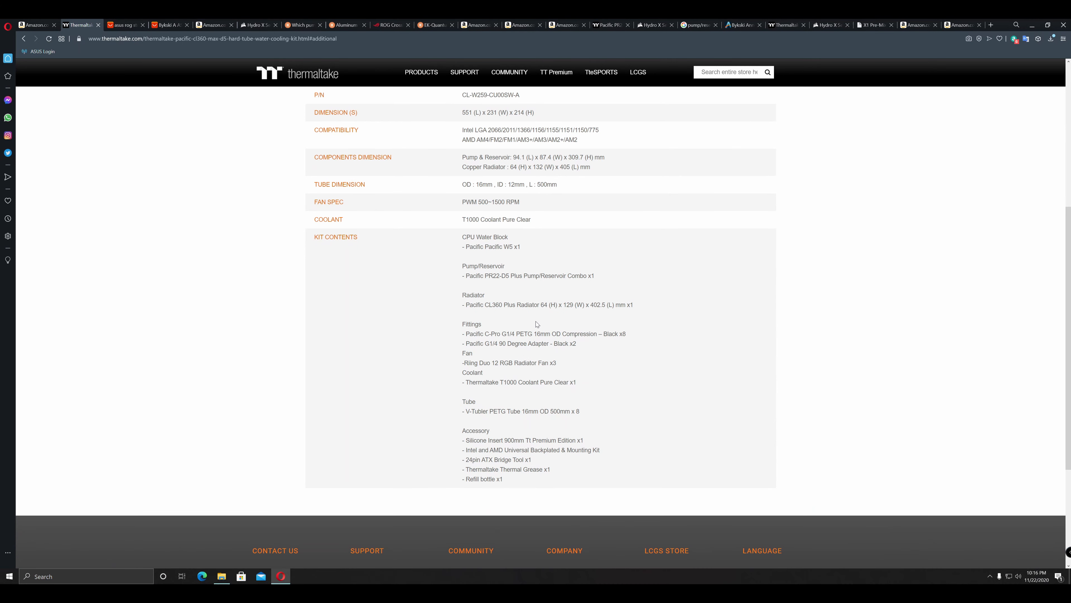
pyautogui.moveTo(524, 301)
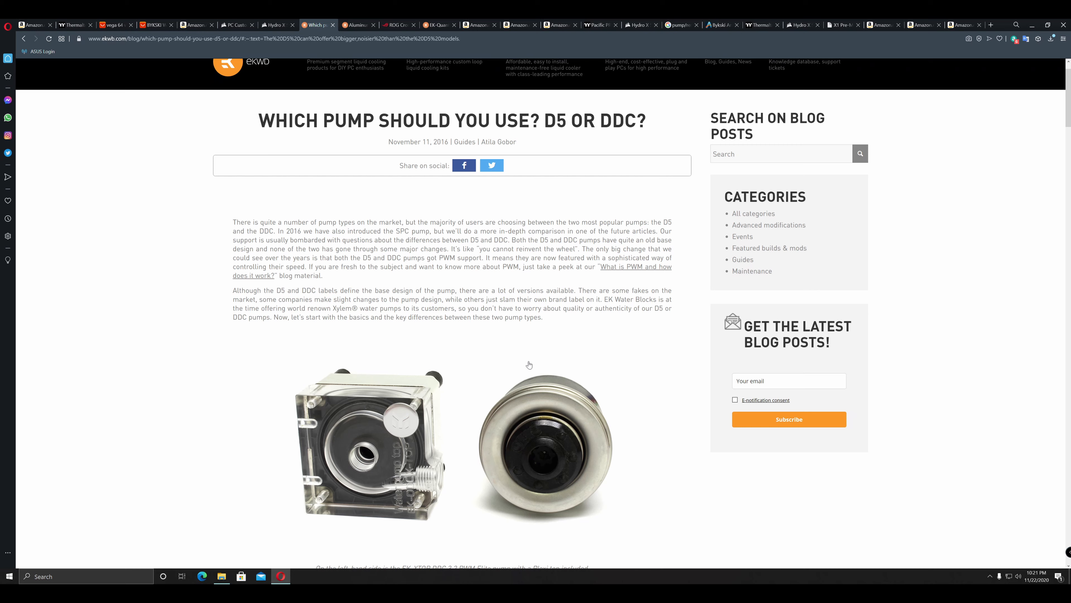
# Read down to the D5 and DDC pump photos, then switch to the Pacific PR22-D5 Plus page.
pyautogui.scroll(-3)
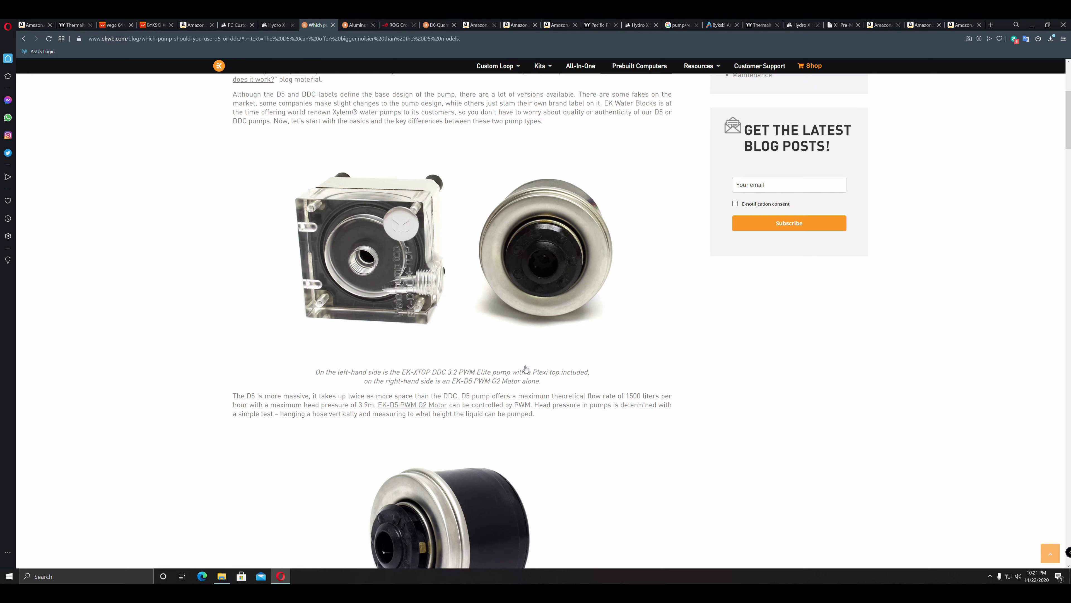
pyautogui.click(599, 24)
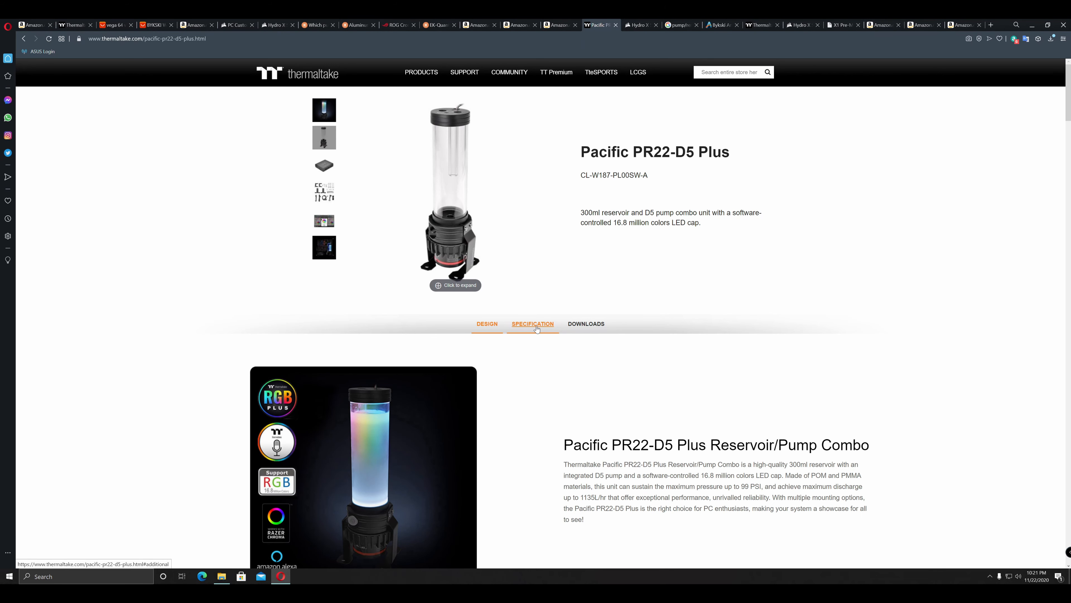
# Show the PR22-D5 Plus specifications before comparing with Corsair's XD5 combo.
pyautogui.click(638, 25)
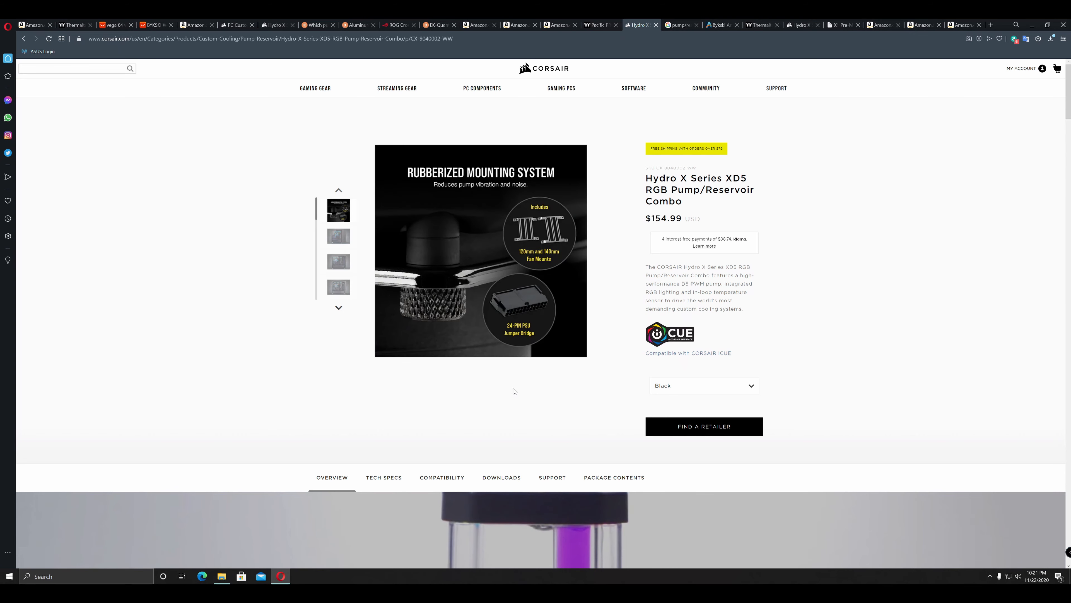
# Check EKWB's aluminium vs copper galvanic corrosion article, then switch to the ROG Crosshair VIII Formula gallery.
pyautogui.click(355, 25)
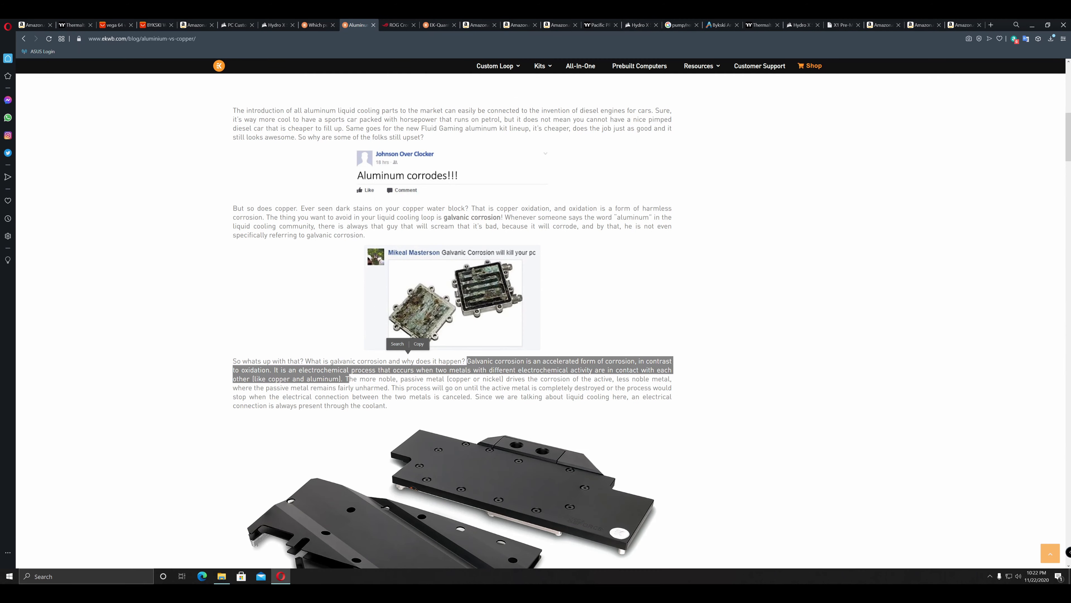
pyautogui.moveTo(681, 323)
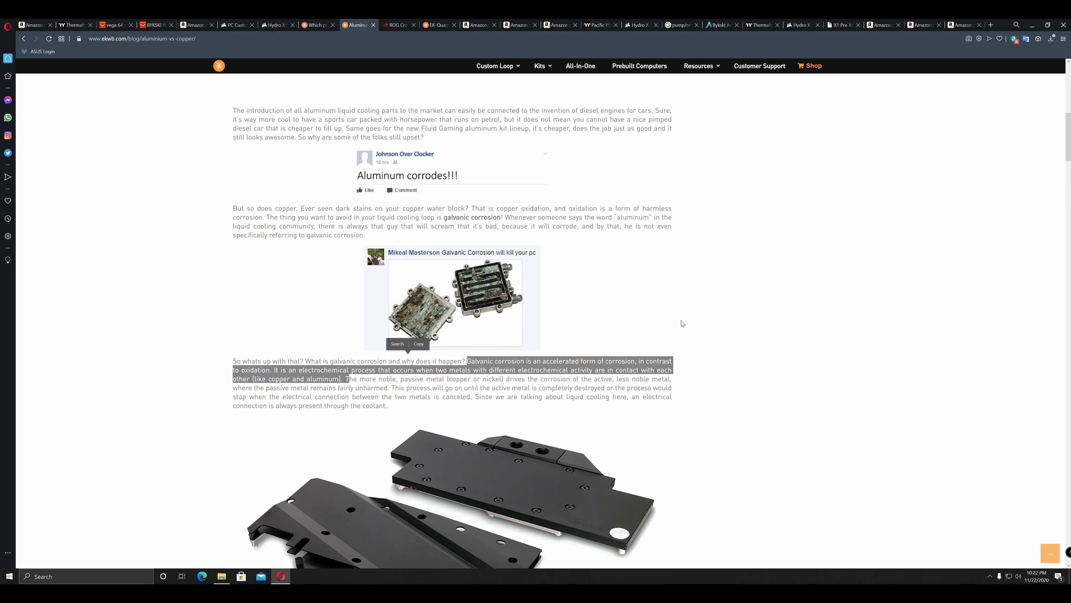
pyautogui.click(398, 25)
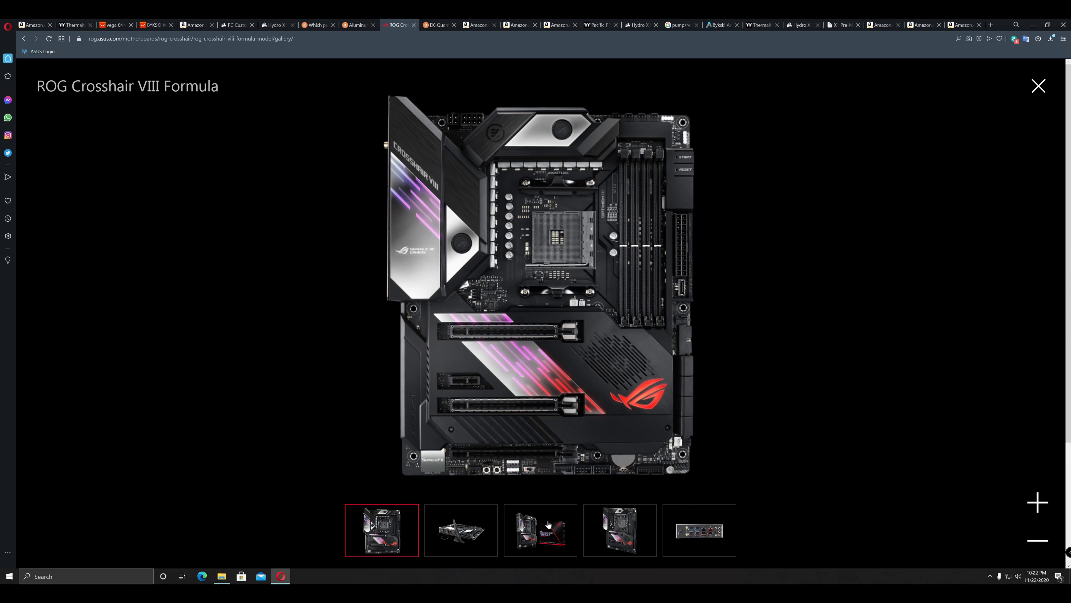
# Revisit the EK-Quantum Momentum monoblock and Bykski VEGA 64 block listing, then return to Corsair's XD5 combo page.
pyautogui.click(438, 25)
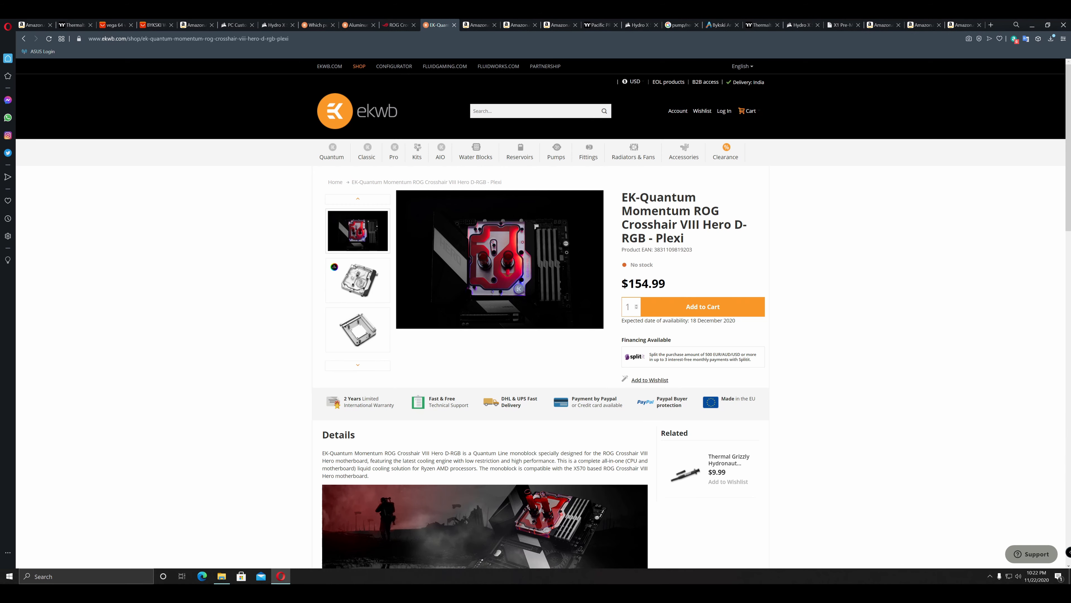
pyautogui.click(123, 38)
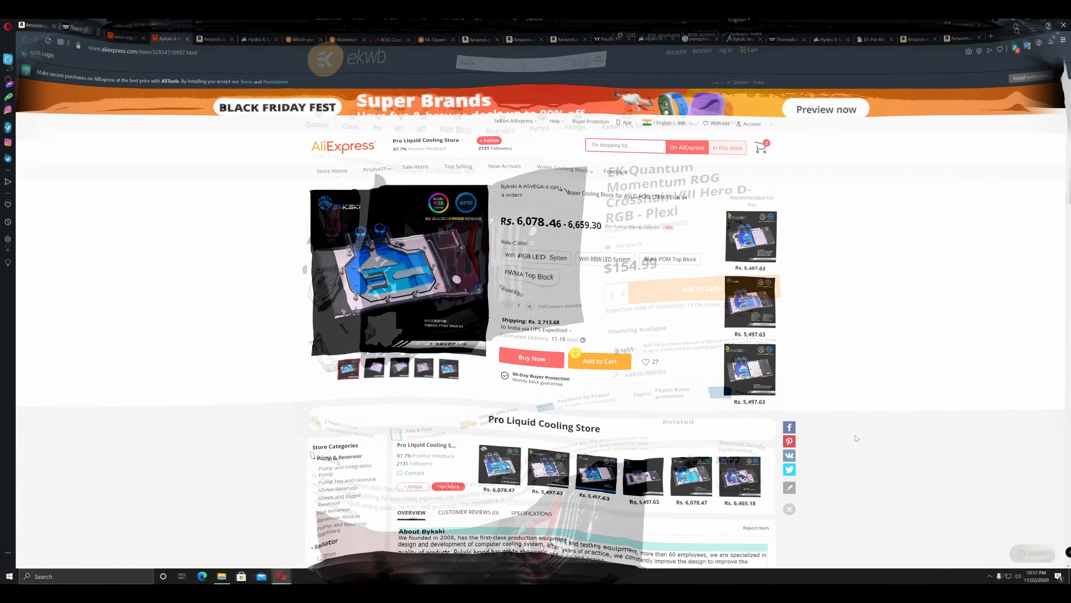
pyautogui.scroll(-3)
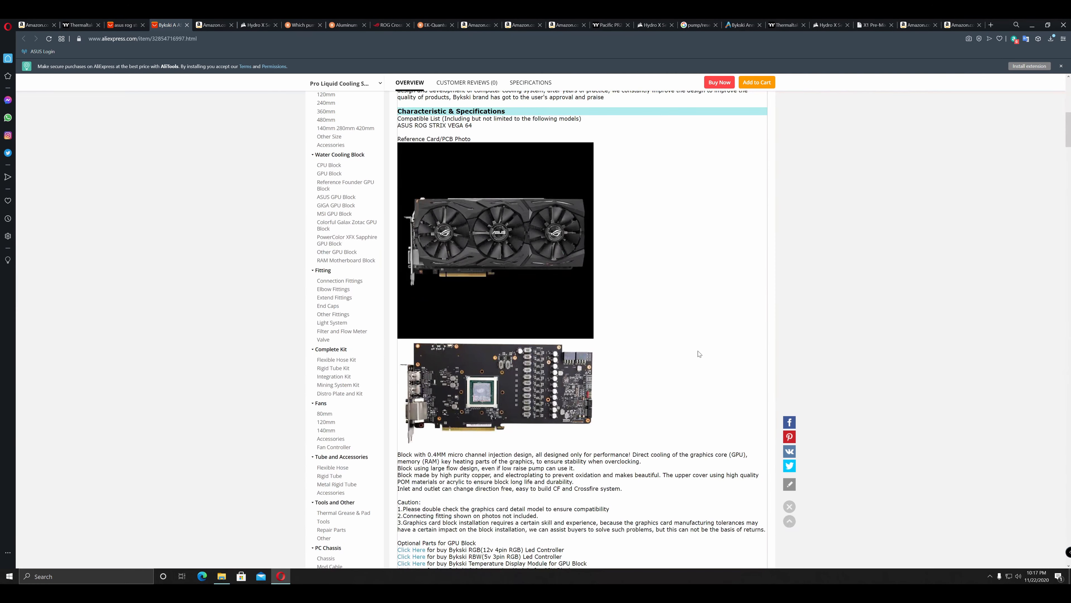
pyautogui.moveTo(701, 349)
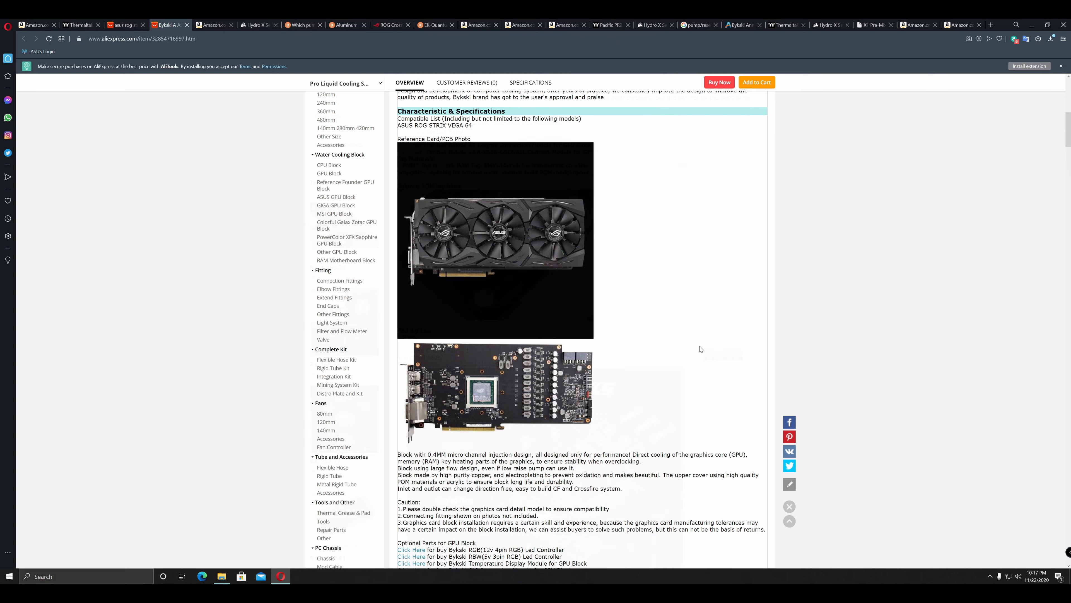
pyautogui.scroll(-3)
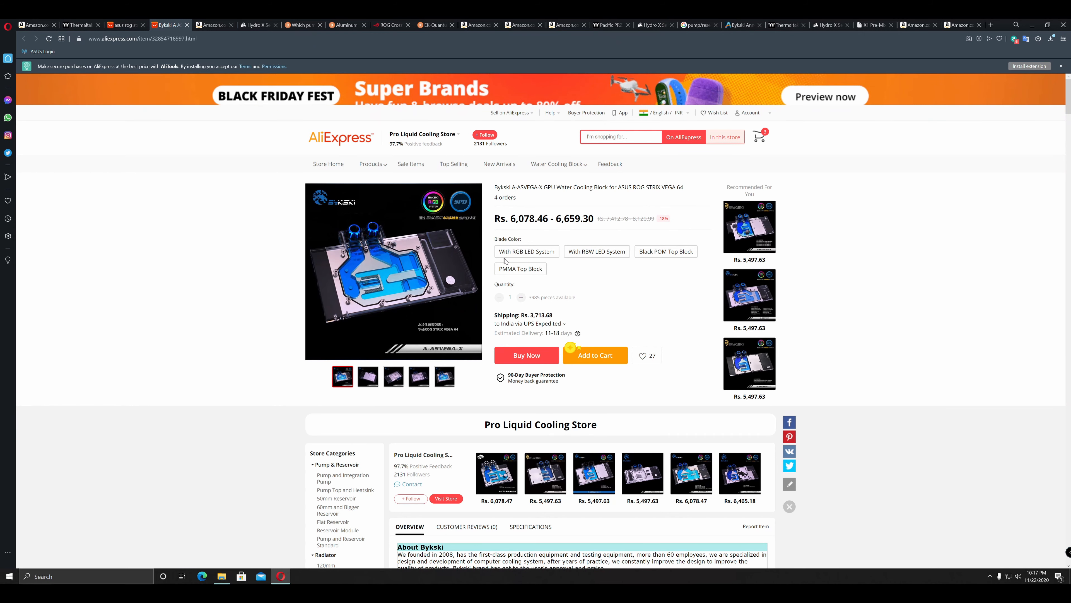
pyautogui.click(277, 25)
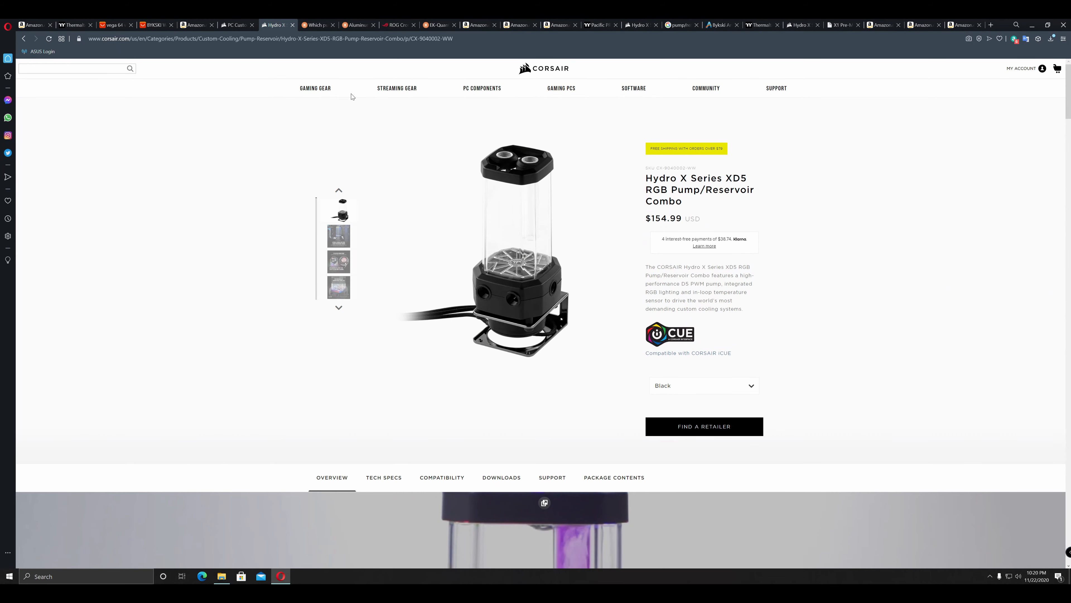
# Return to Amazon's Thermaltake Pacific G1/4 pressure equalizer stop plug listing.
pyautogui.click(36, 25)
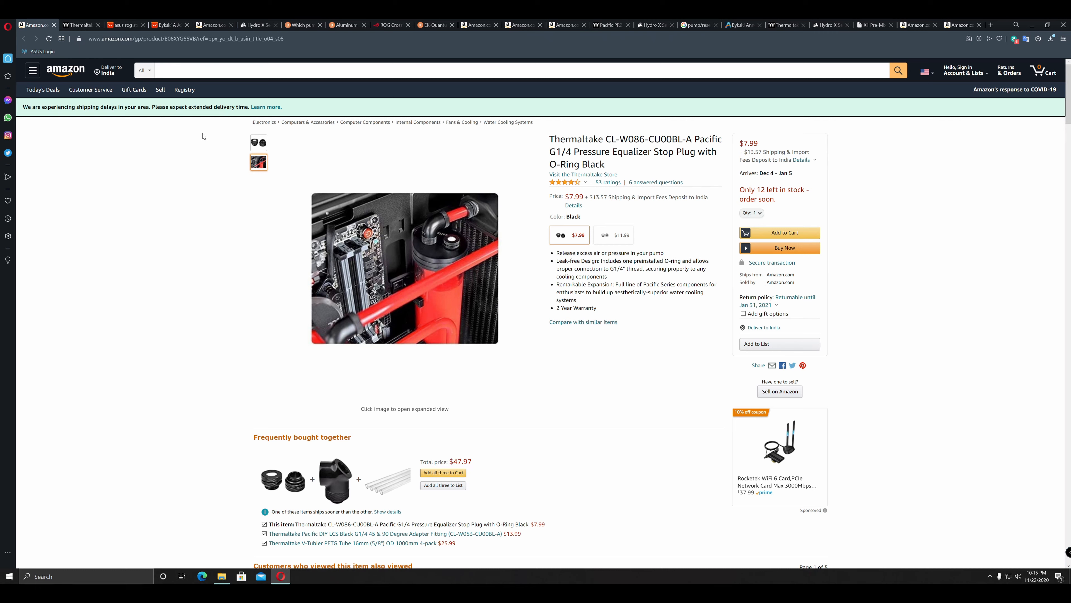
pyautogui.moveTo(196, 128)
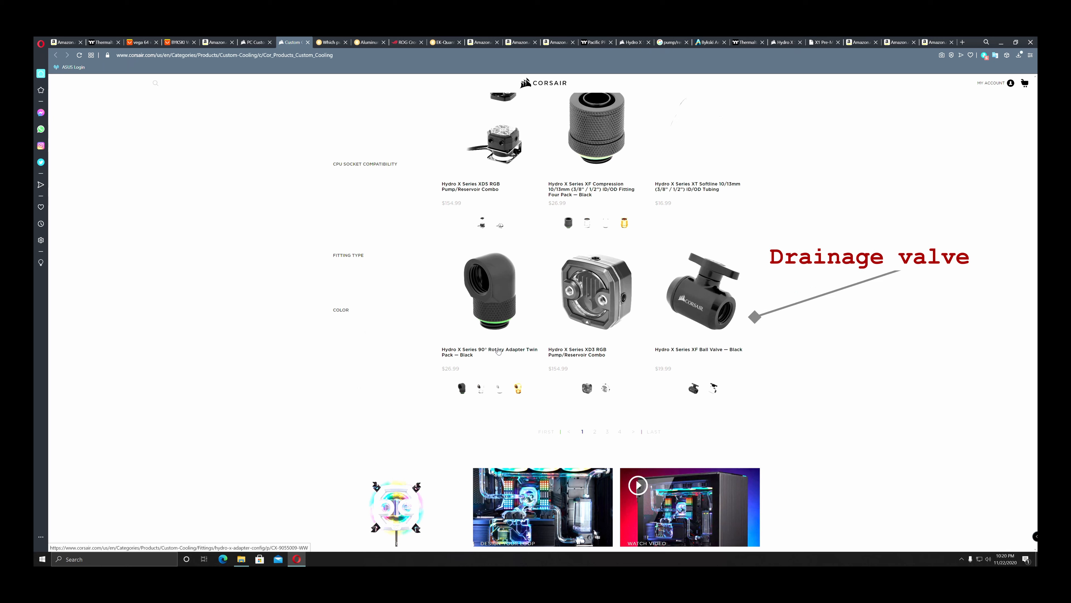
# Bring up the Mayhems X1 Pre-Mix 1Ltr coolant collection with colour variants at £9.99 each.
pyautogui.click(719, 25)
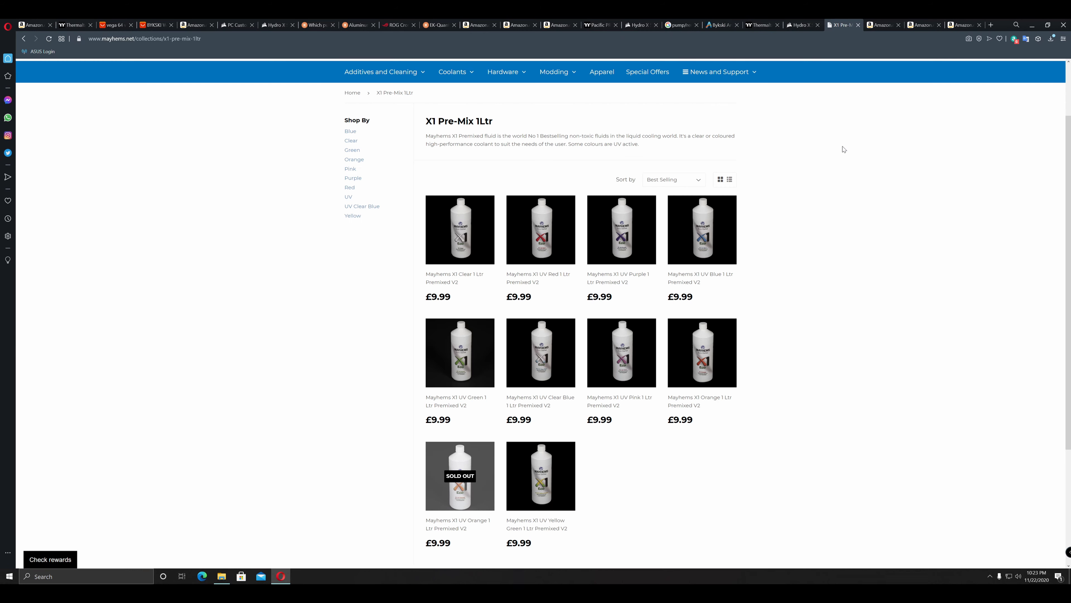
# Browse Amazon pastel coolant results, then show the Thermaltake TT Premium Concentrate Dye 50ml Red listing at ₹2,740.
pyautogui.click(882, 25)
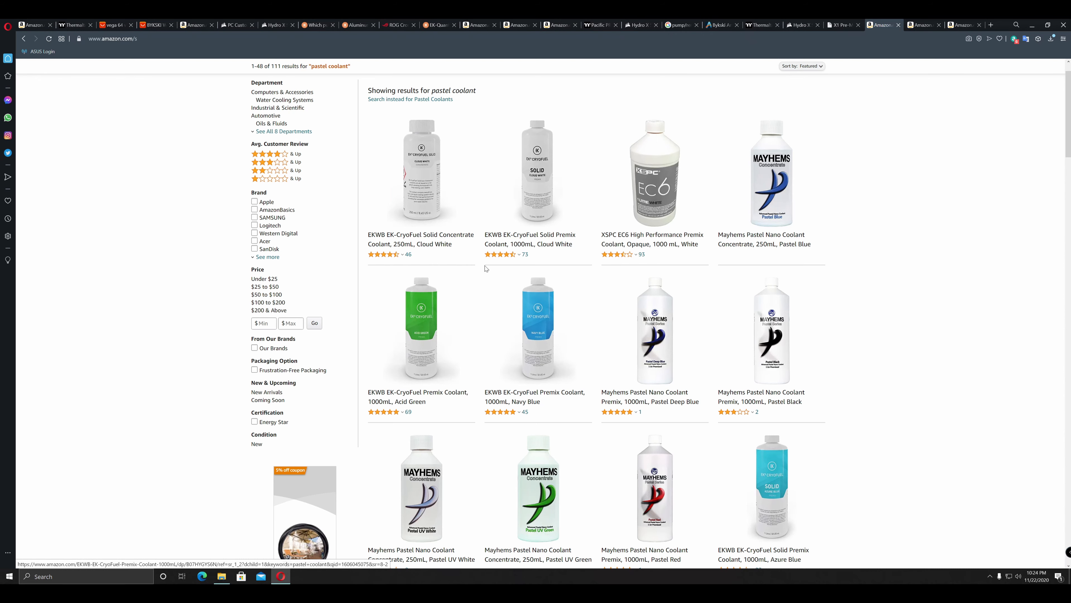
pyautogui.scroll(-3)
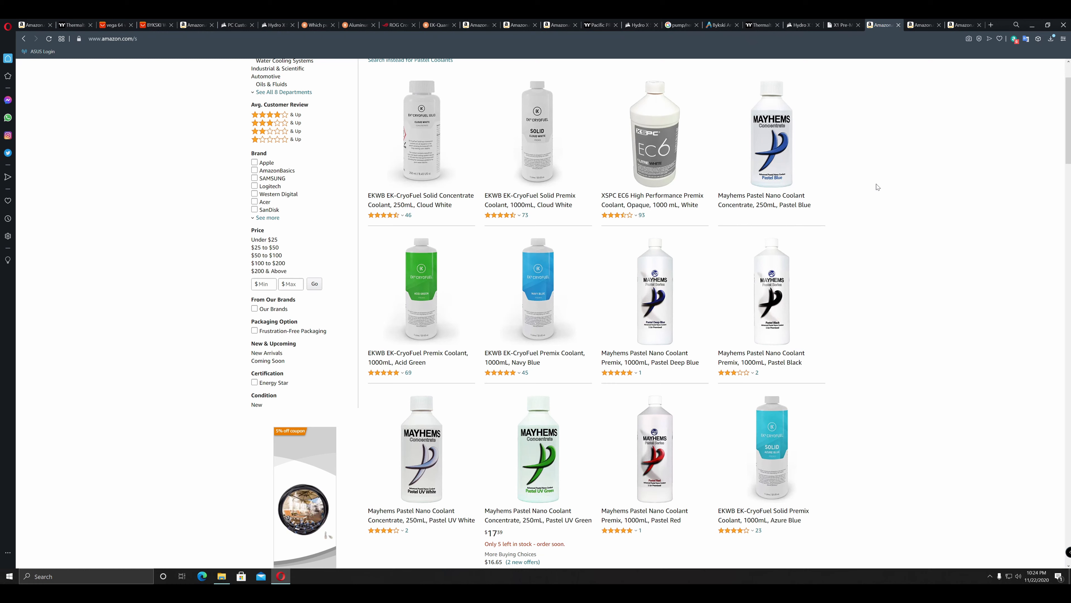
pyautogui.click(277, 24)
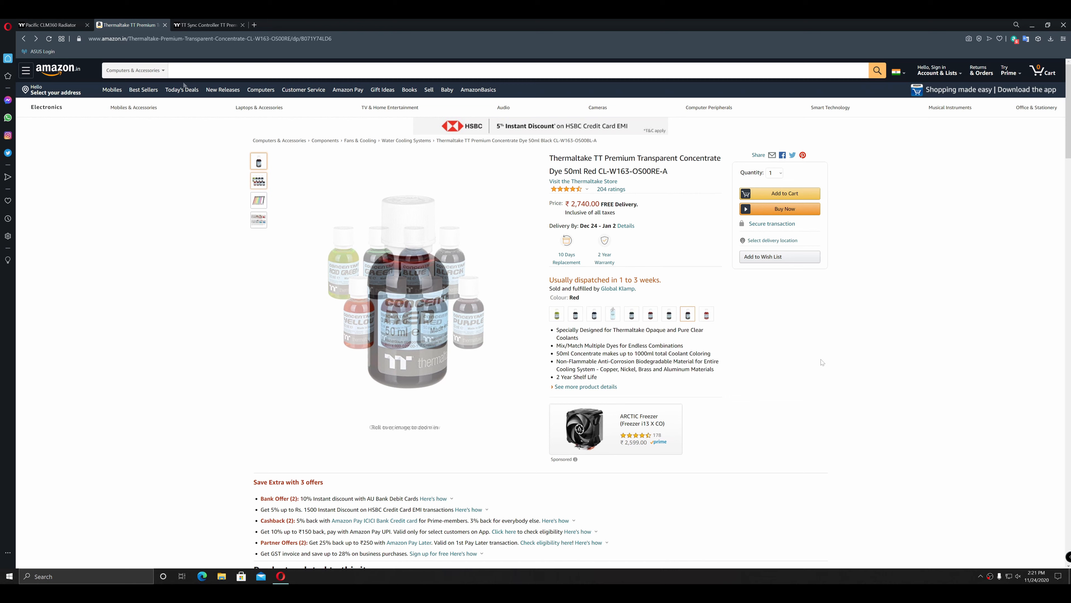
# Enlarge the TT Sync Controller TT Premium Edition product photo.
pyautogui.click(259, 180)
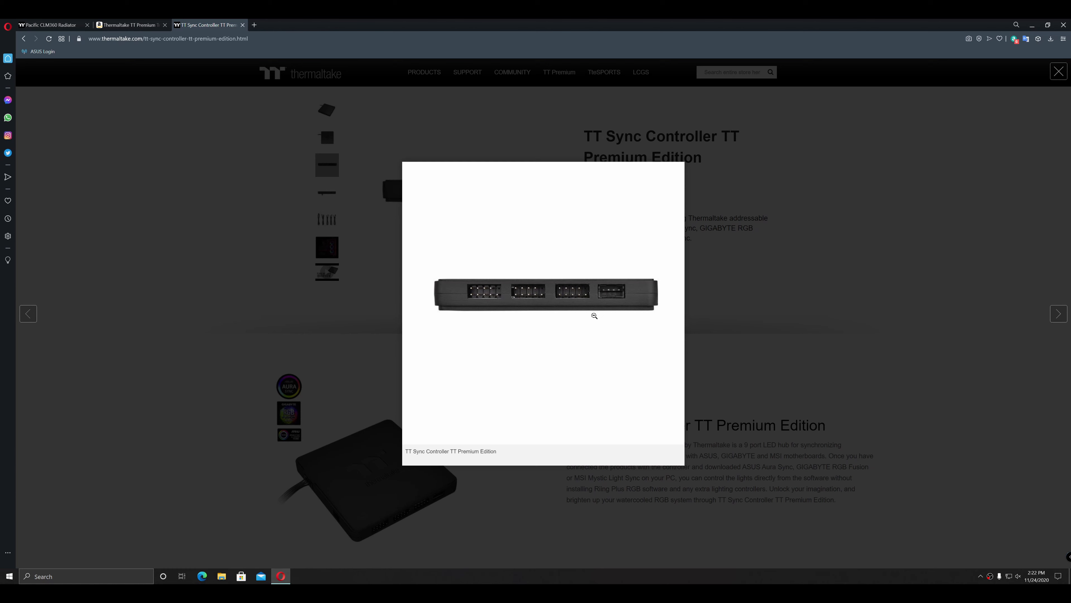
pyautogui.moveTo(584, 314)
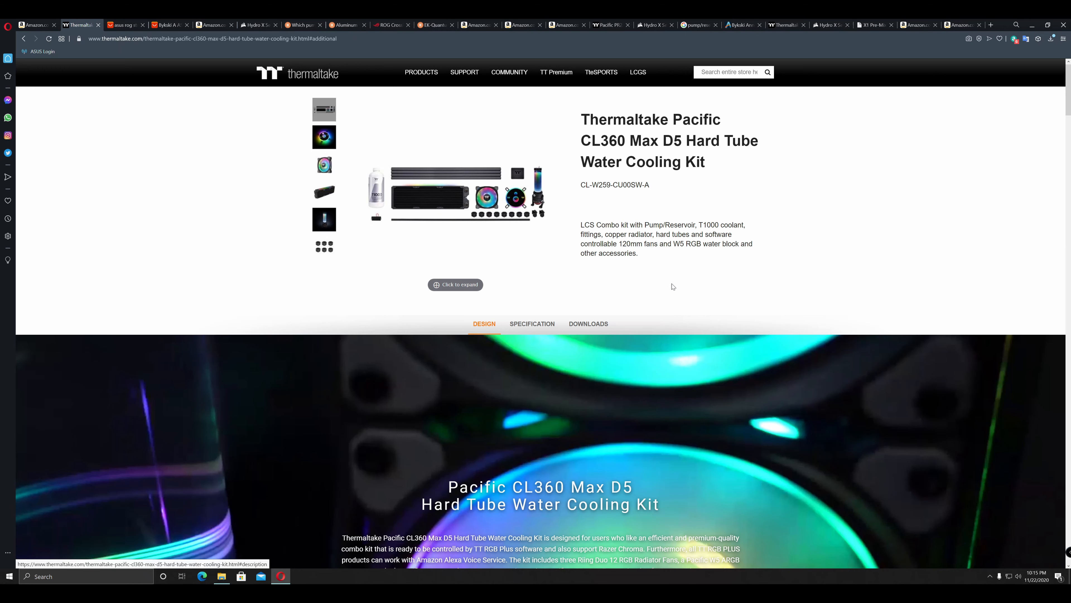
pyautogui.scroll(-3)
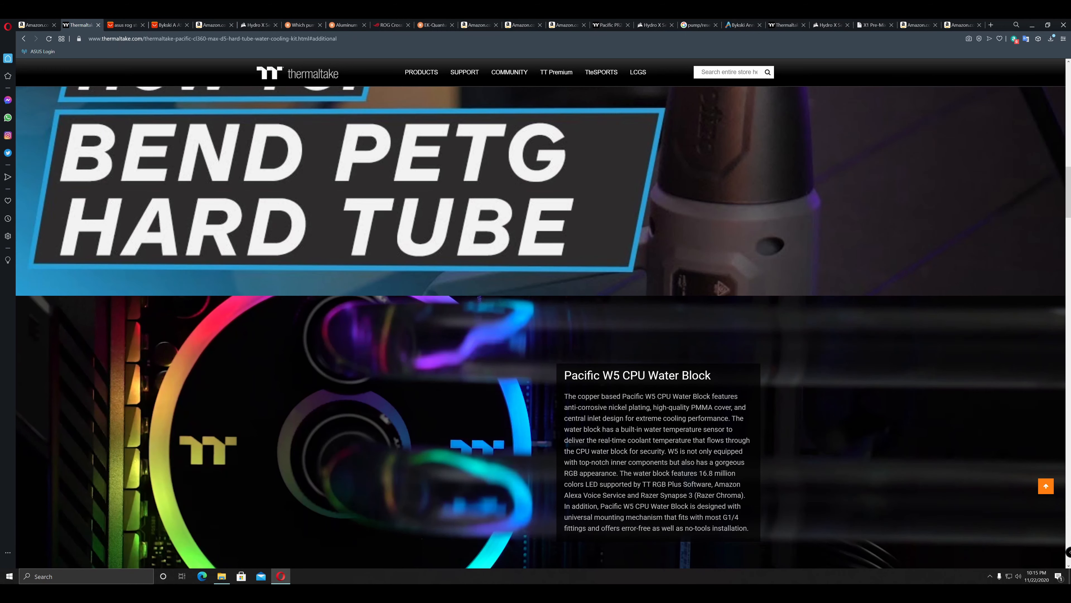
pyautogui.scroll(-3)
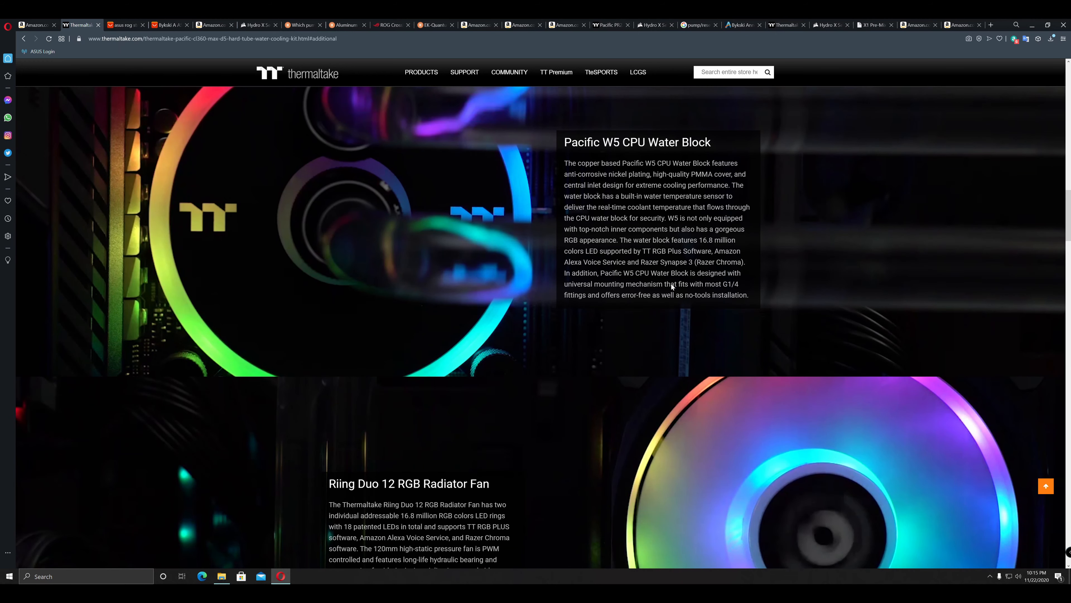
pyautogui.scroll(-3)
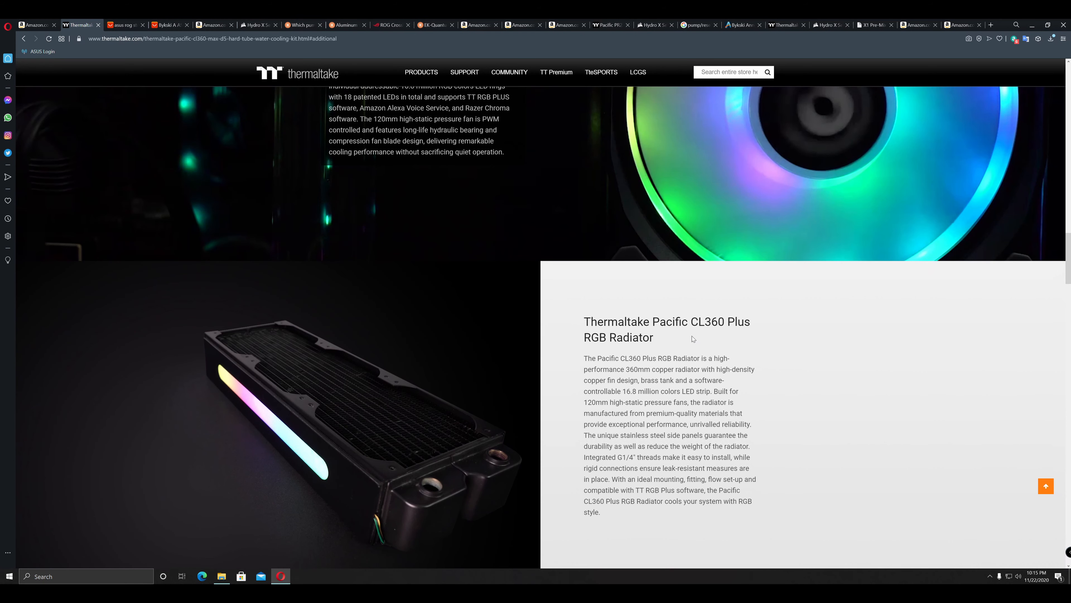
pyautogui.scroll(-3)
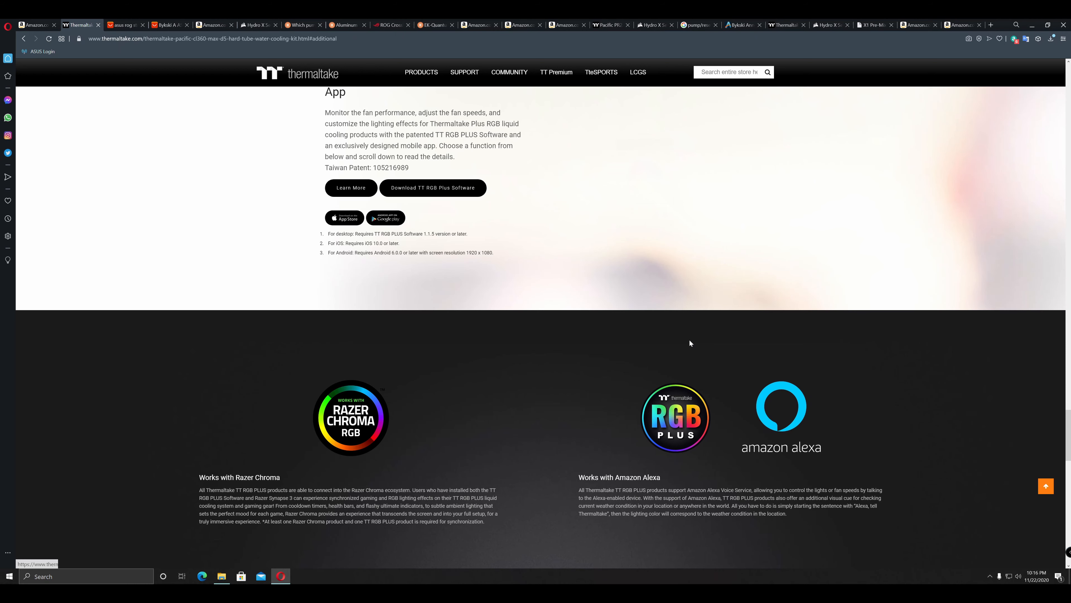
pyautogui.scroll(3)
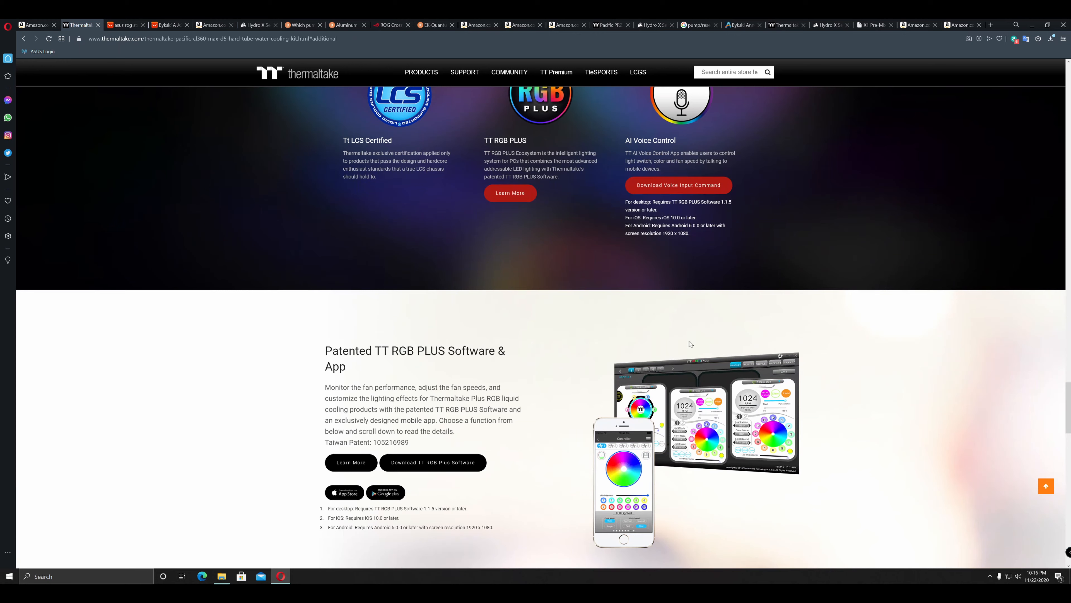